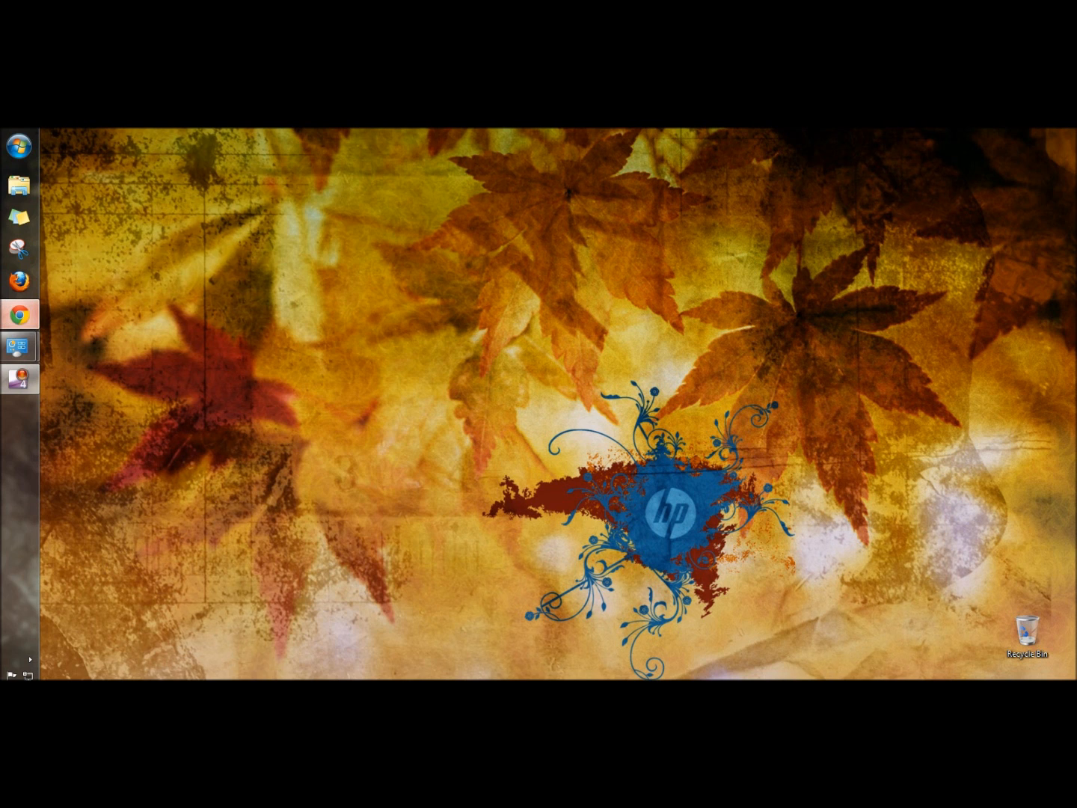
# - Search Google in Chrome for 'downloads.com'
pyautogui.click(19, 315)
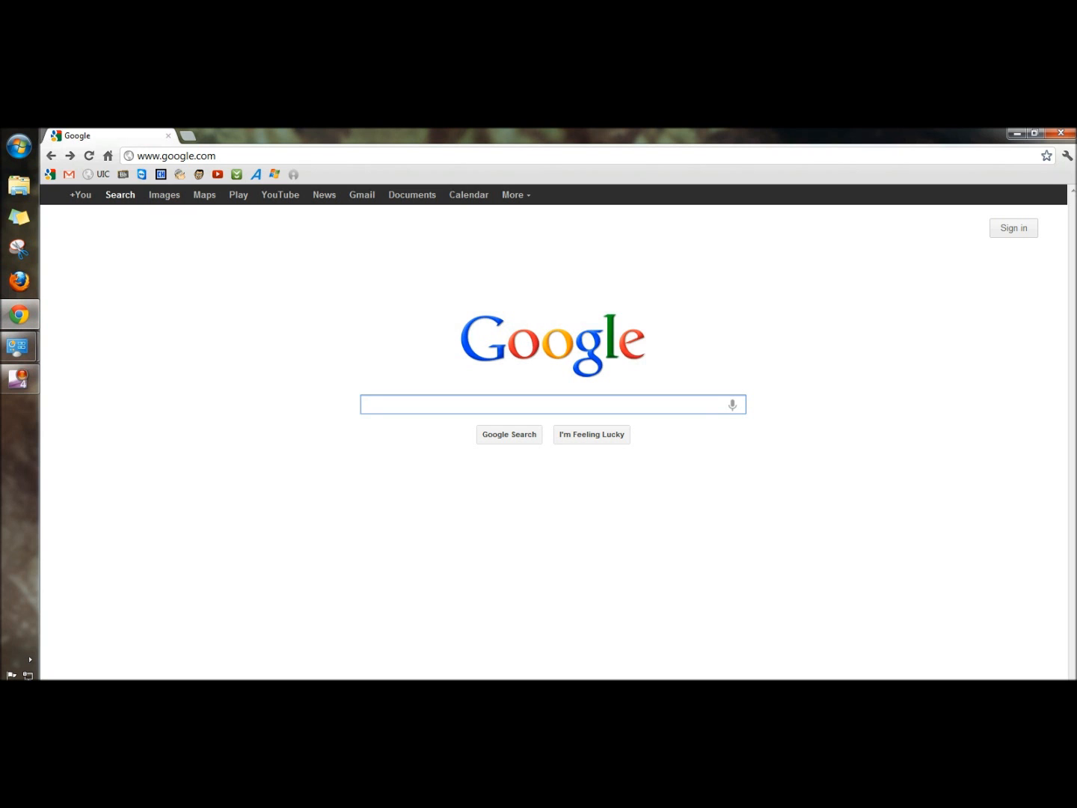
pyautogui.write('downloads.com')
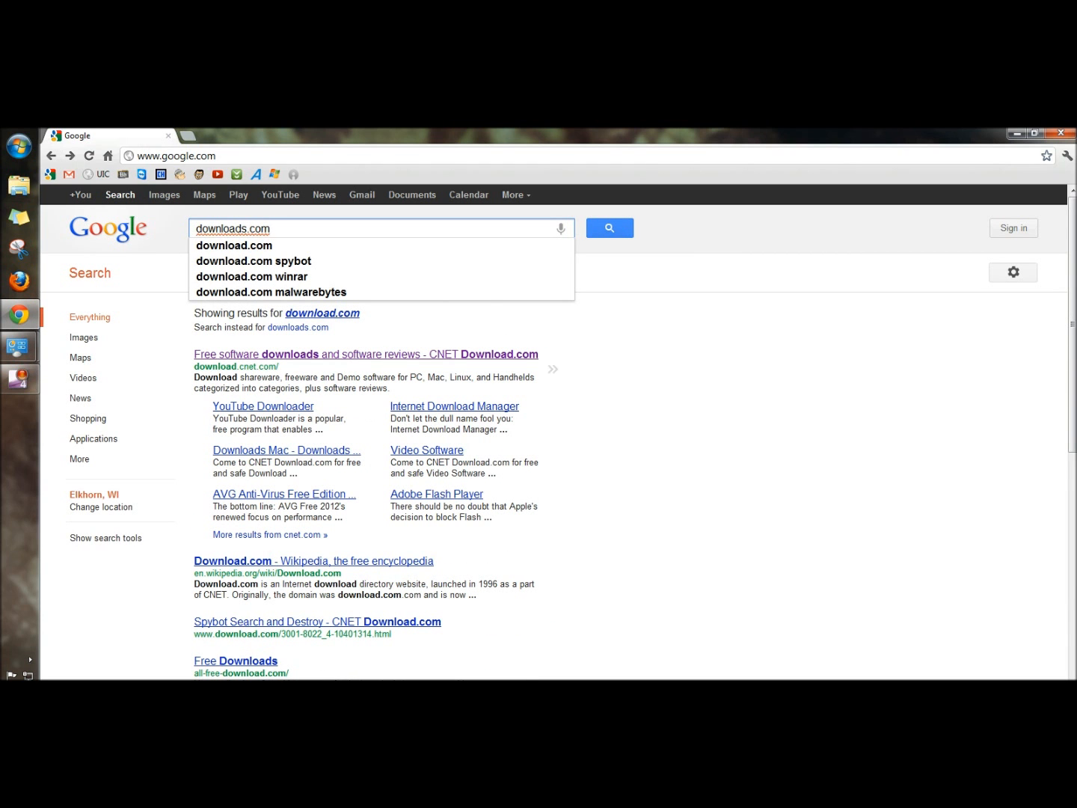
# - Open CNET Download.com and search it for 'Windows 7 codecs', scrolling through results
pyautogui.click(609, 227)
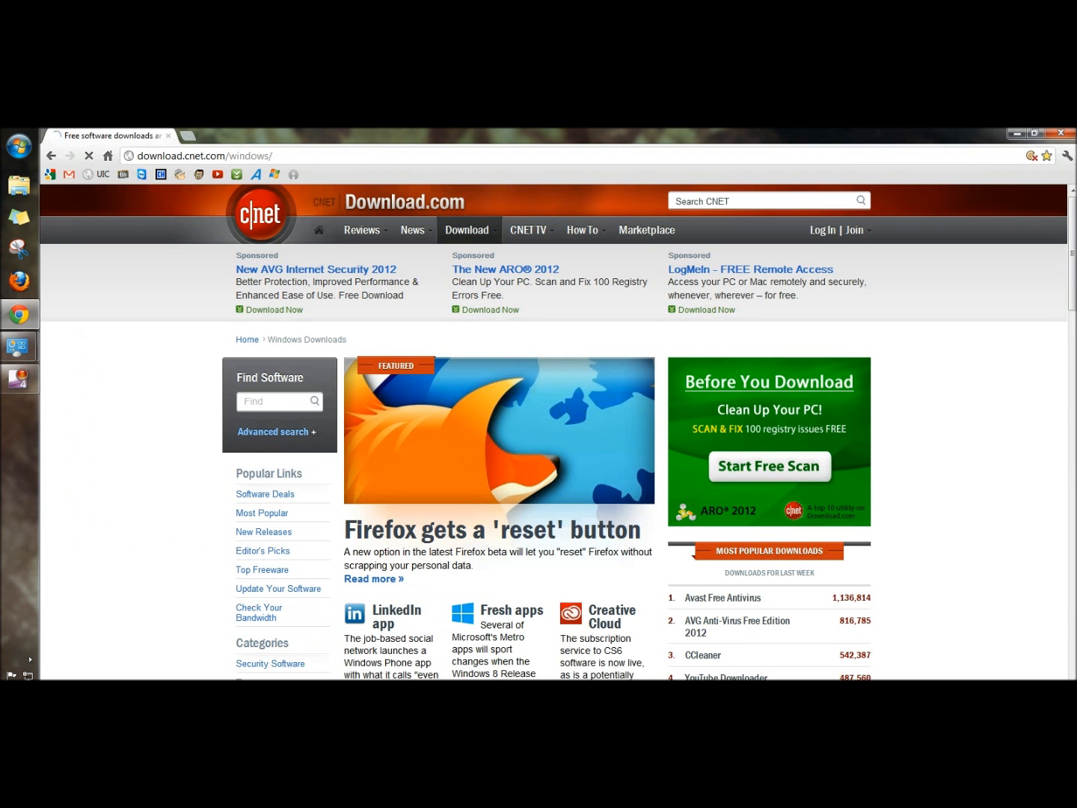
pyautogui.click(763, 201)
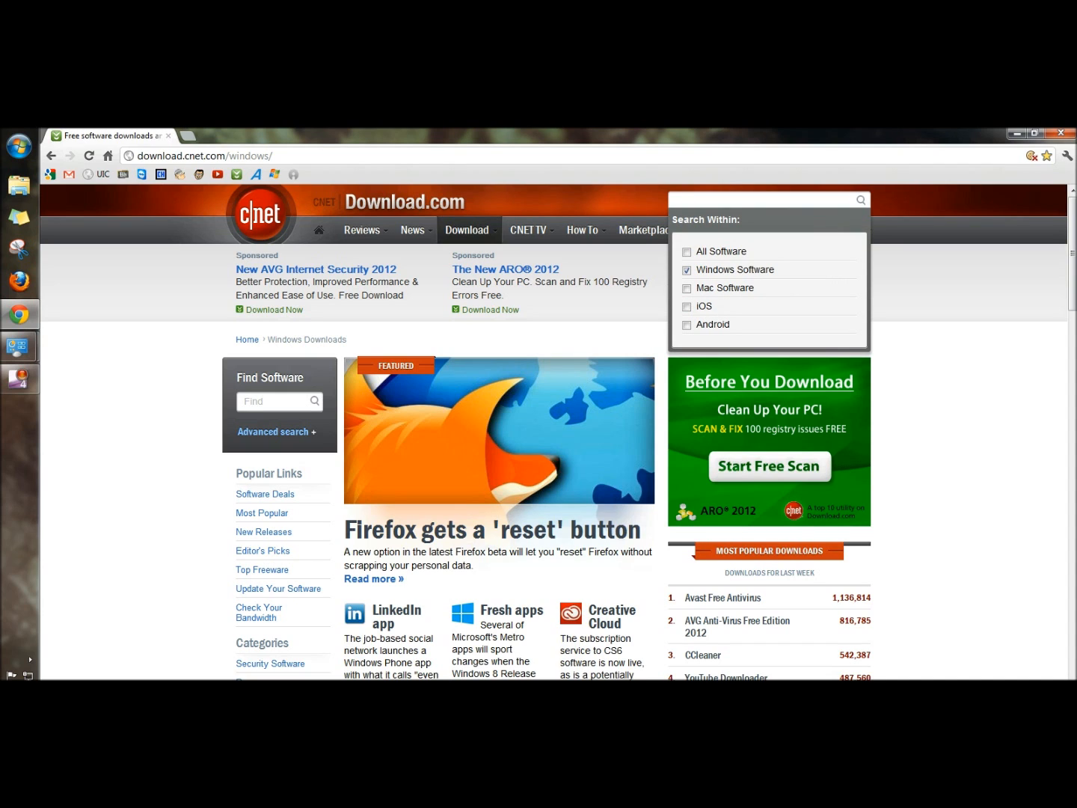
pyautogui.write('Wn')
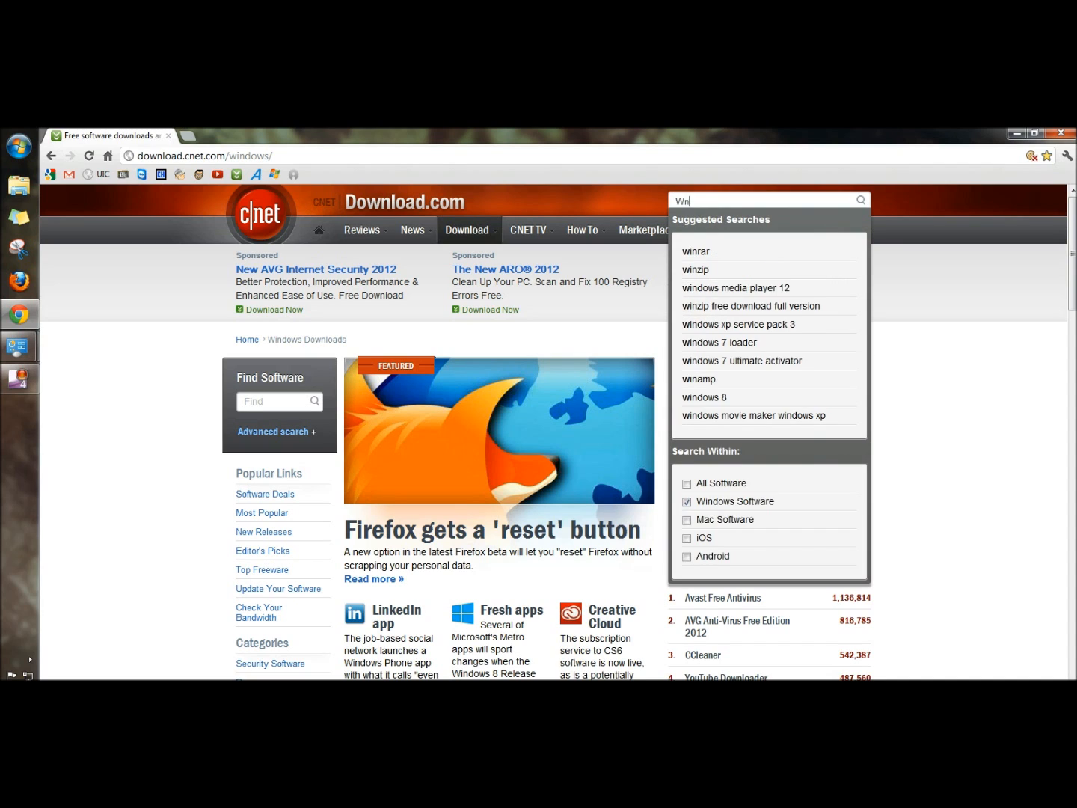
pyautogui.write('ind')
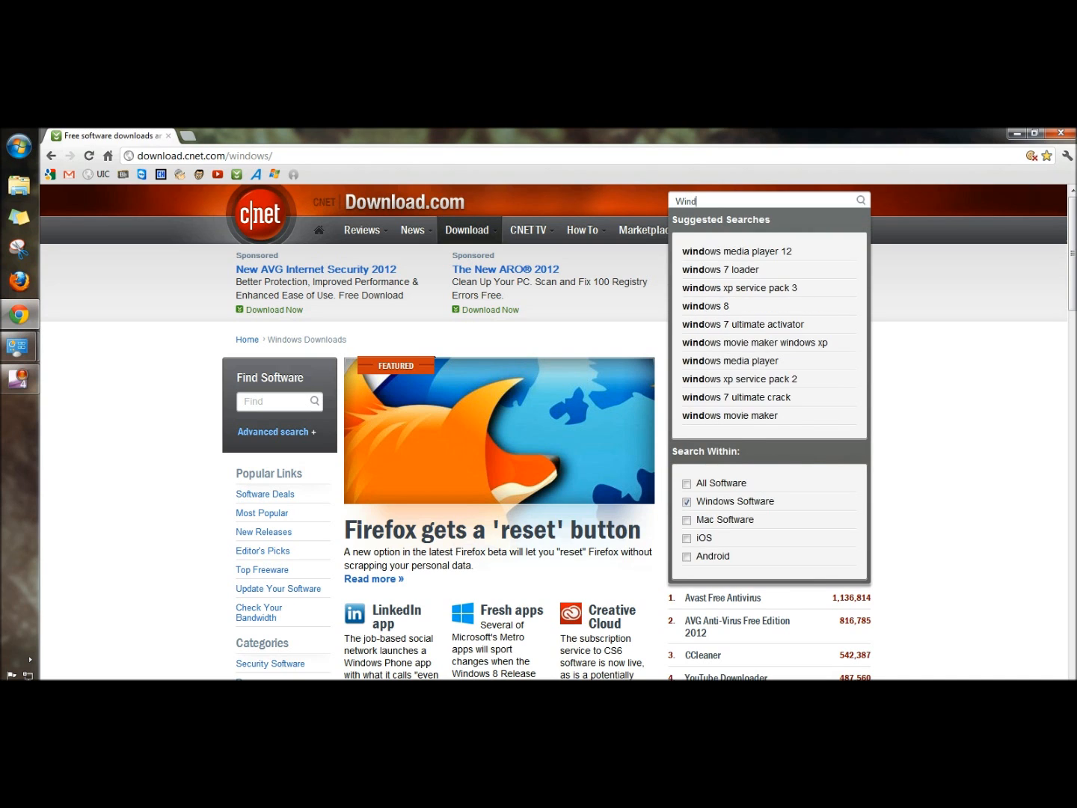
pyautogui.write('Windows 7 codecs')
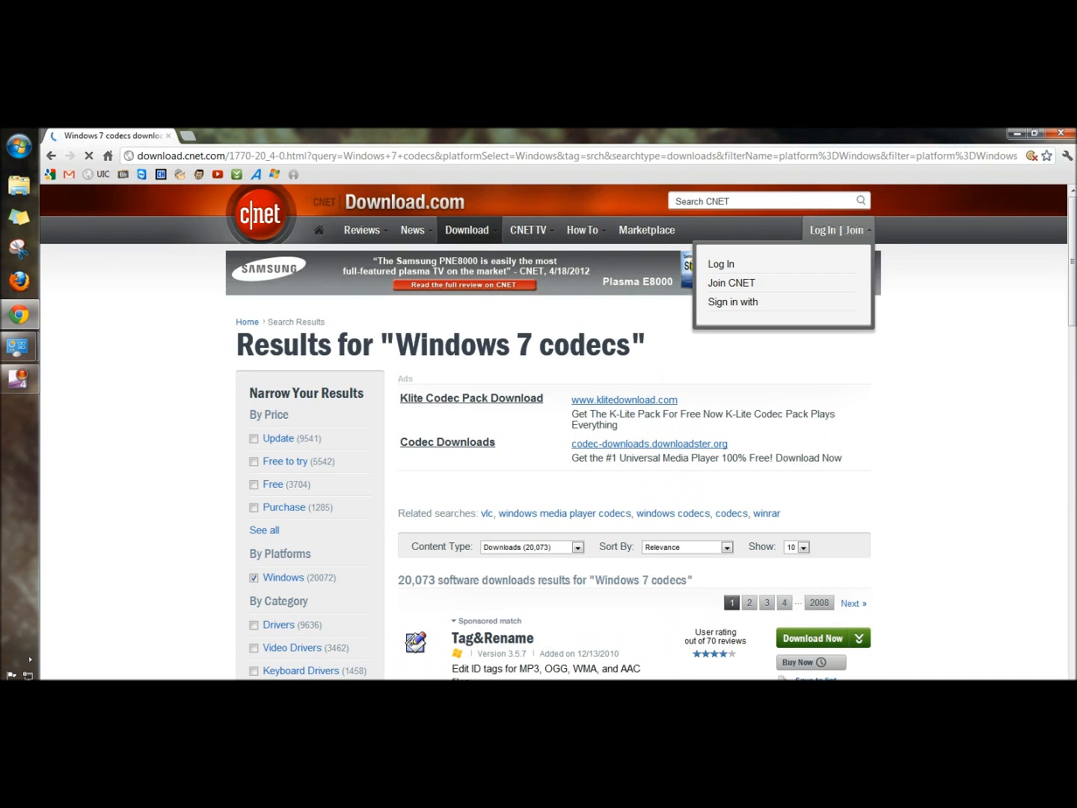
pyautogui.scroll(-3)
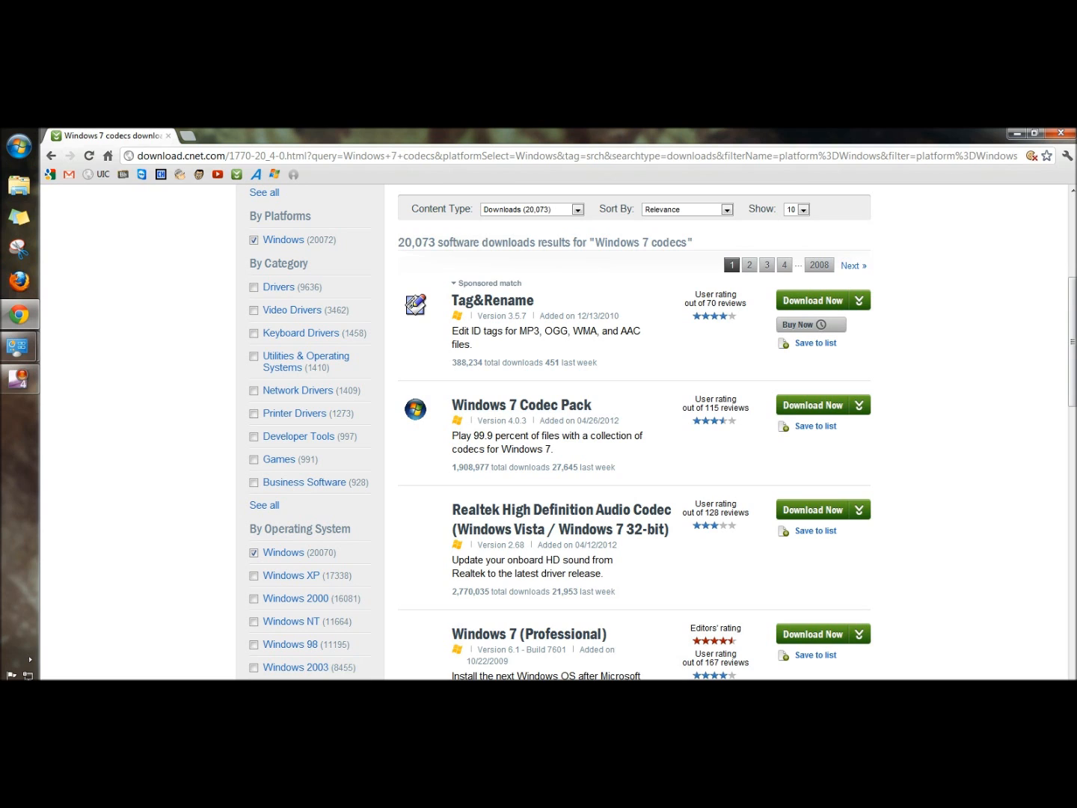
# - Download Windows 7 Codec Pack and open the downloaded installer
pyautogui.click(521, 404)
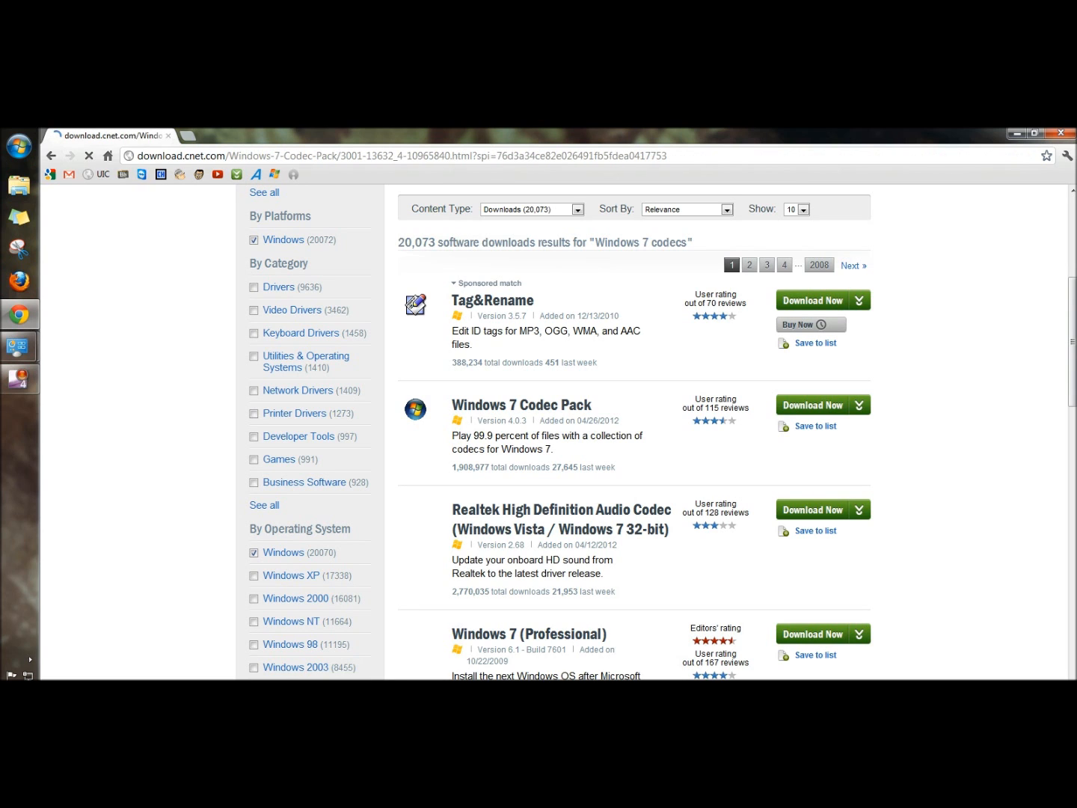
pyautogui.click(815, 404)
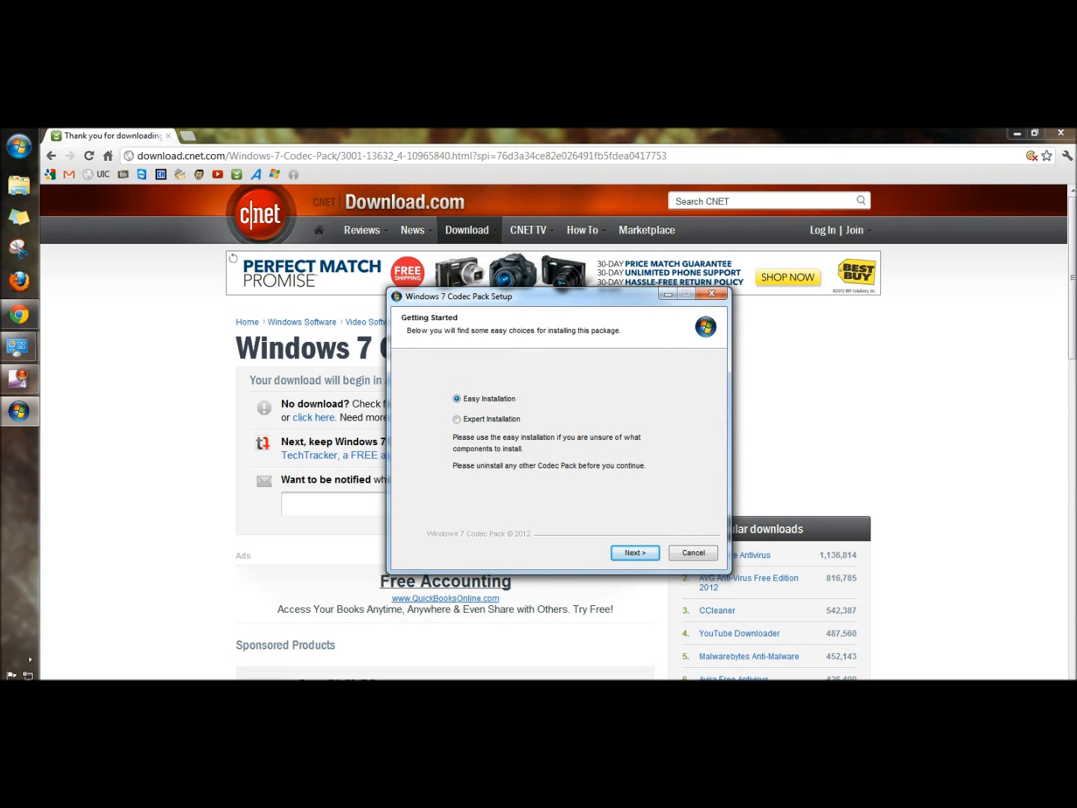
# - Choose Easy Installation, accept the license, and uncheck the Dealio Toolbar
pyautogui.click(634, 552)
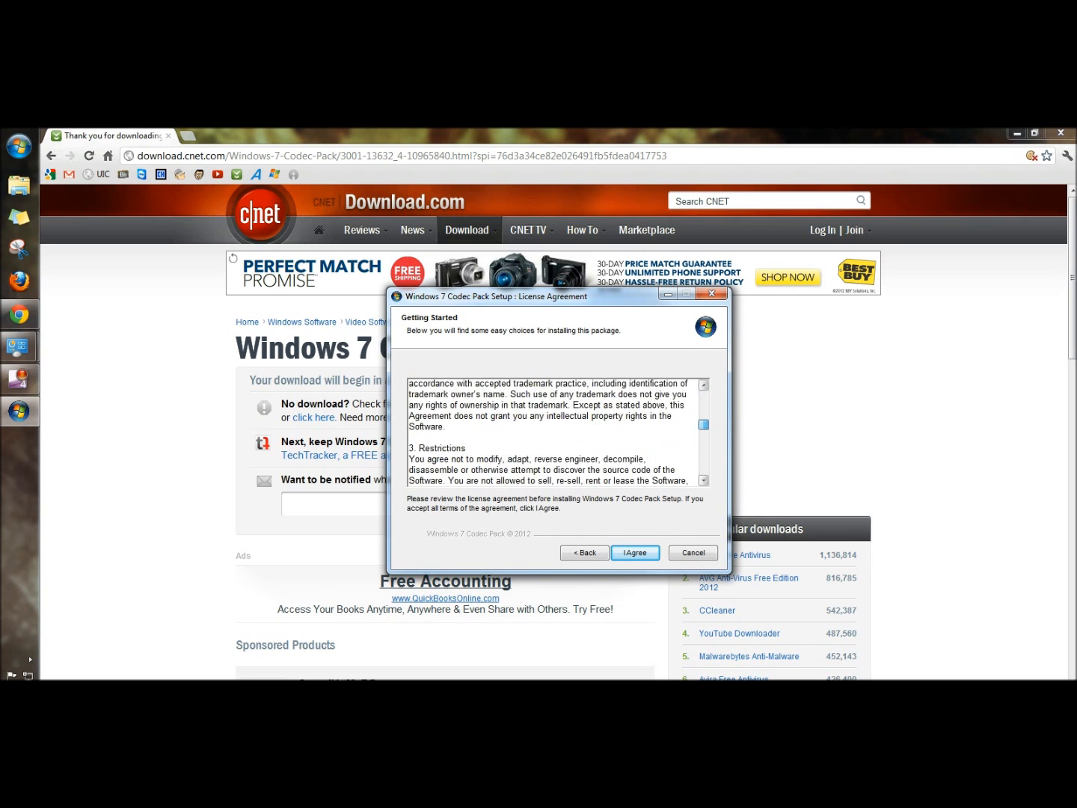
pyautogui.click(635, 553)
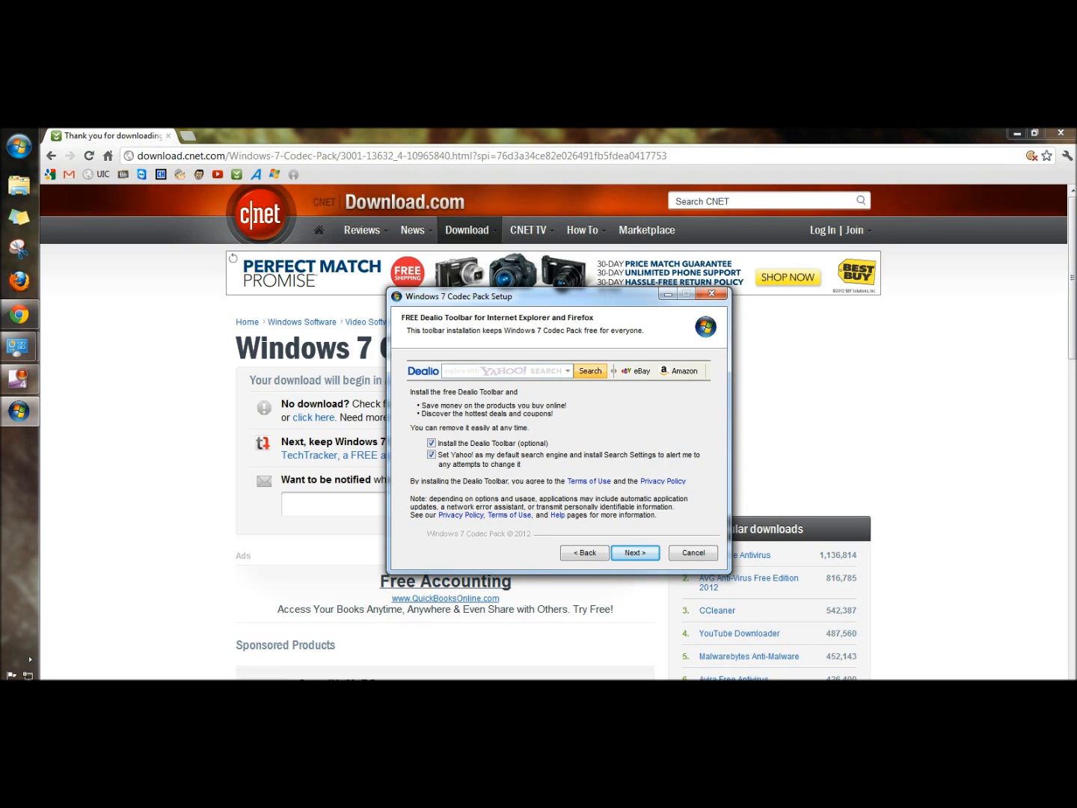
pyautogui.click(431, 443)
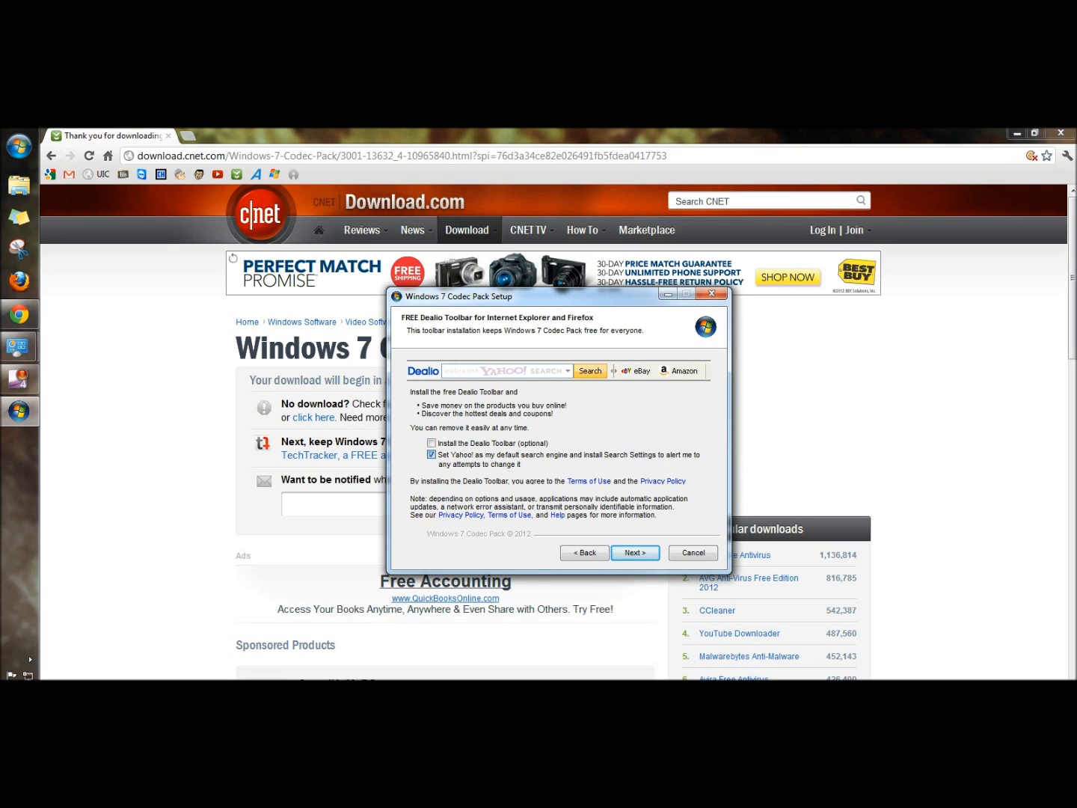
pyautogui.click(635, 552)
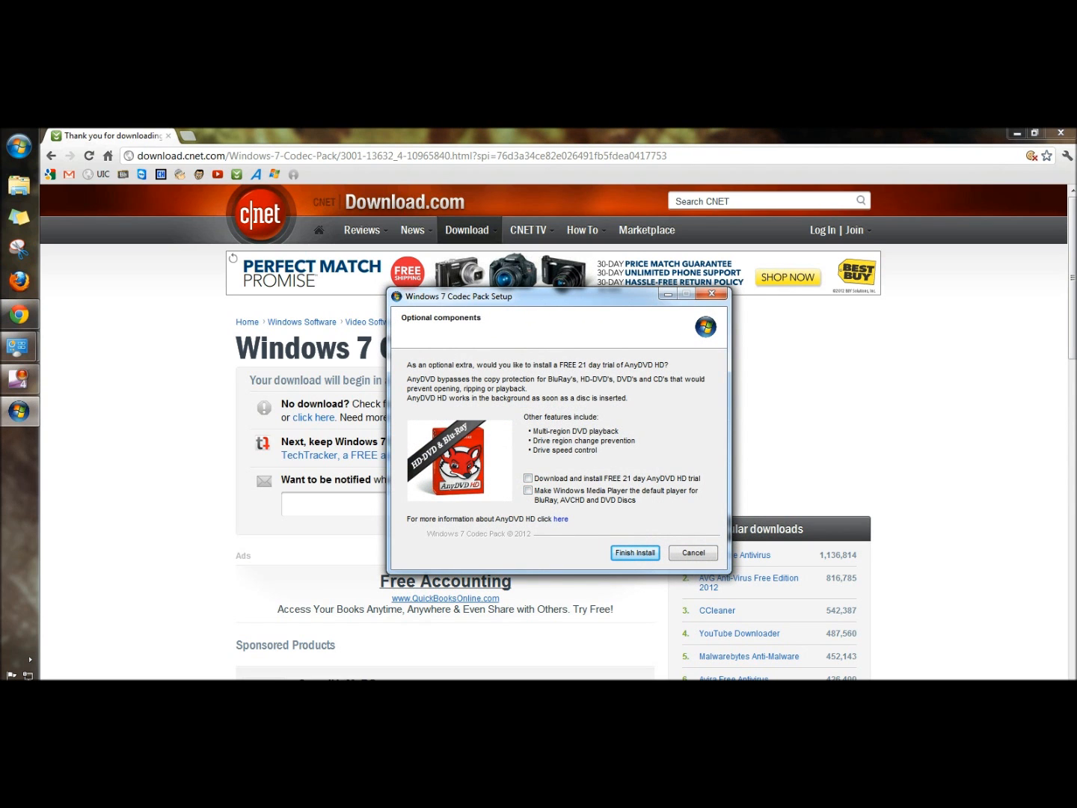
# - Finish installing without AnyDVD HD, dismiss the success message, and close setup
pyautogui.click(634, 552)
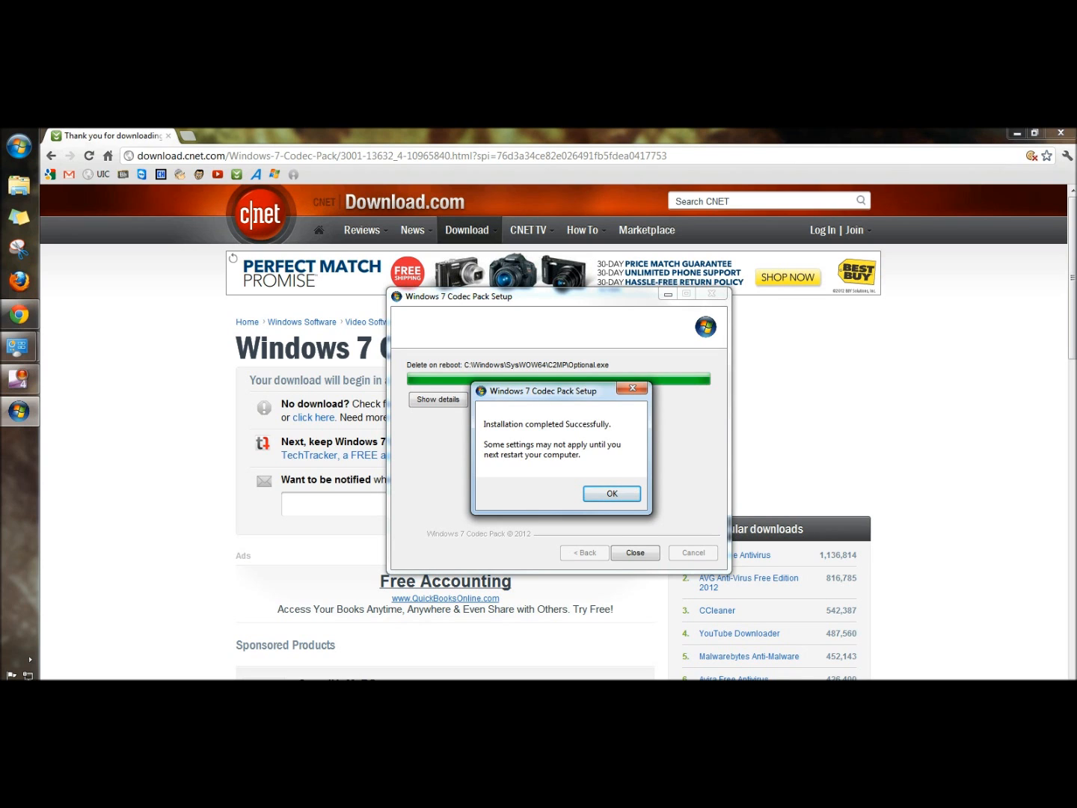
pyautogui.click(612, 493)
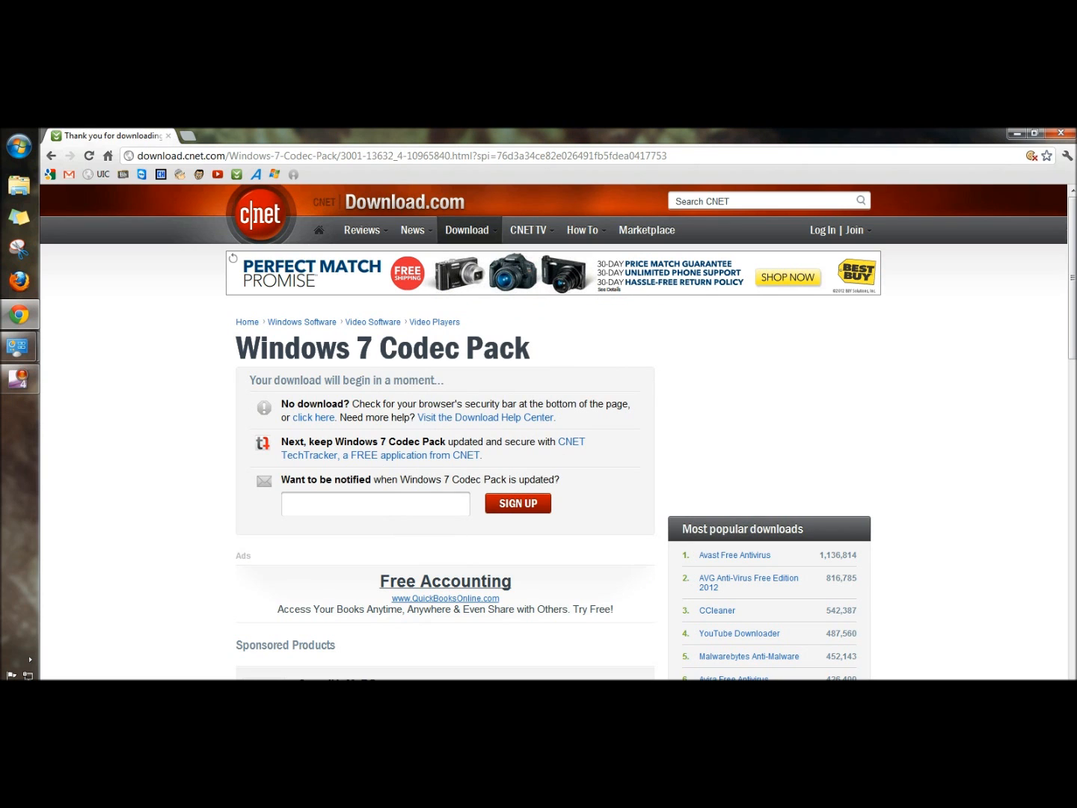
pyautogui.click(1061, 132)
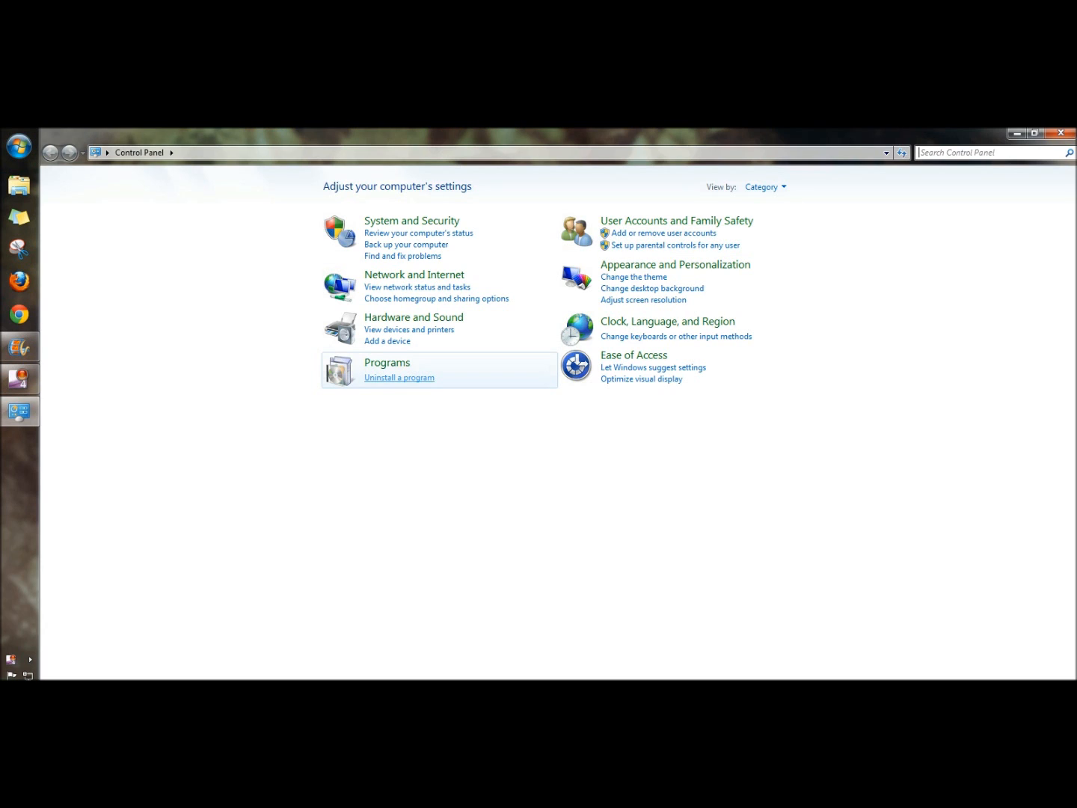
# - Find Windows 7 Codec Pack 4.0.3 under Uninstall a program, then close Control Panel
pyautogui.click(399, 377)
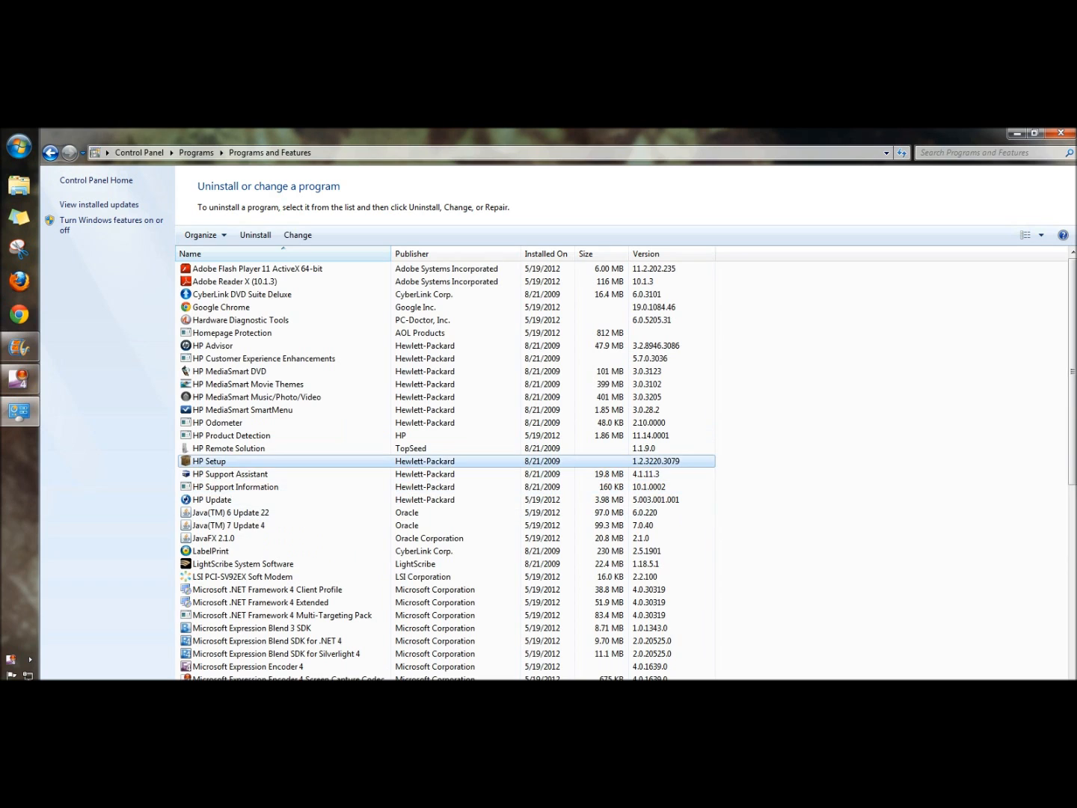
pyautogui.scroll(-3)
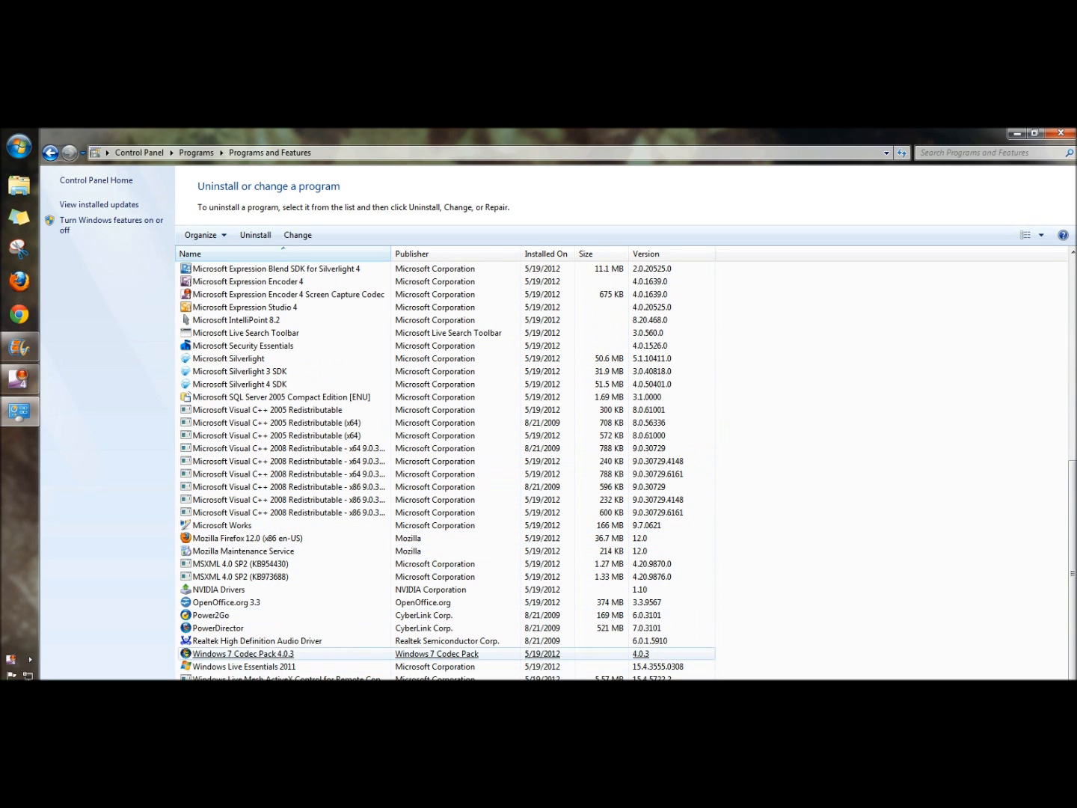
pyautogui.click(243, 653)
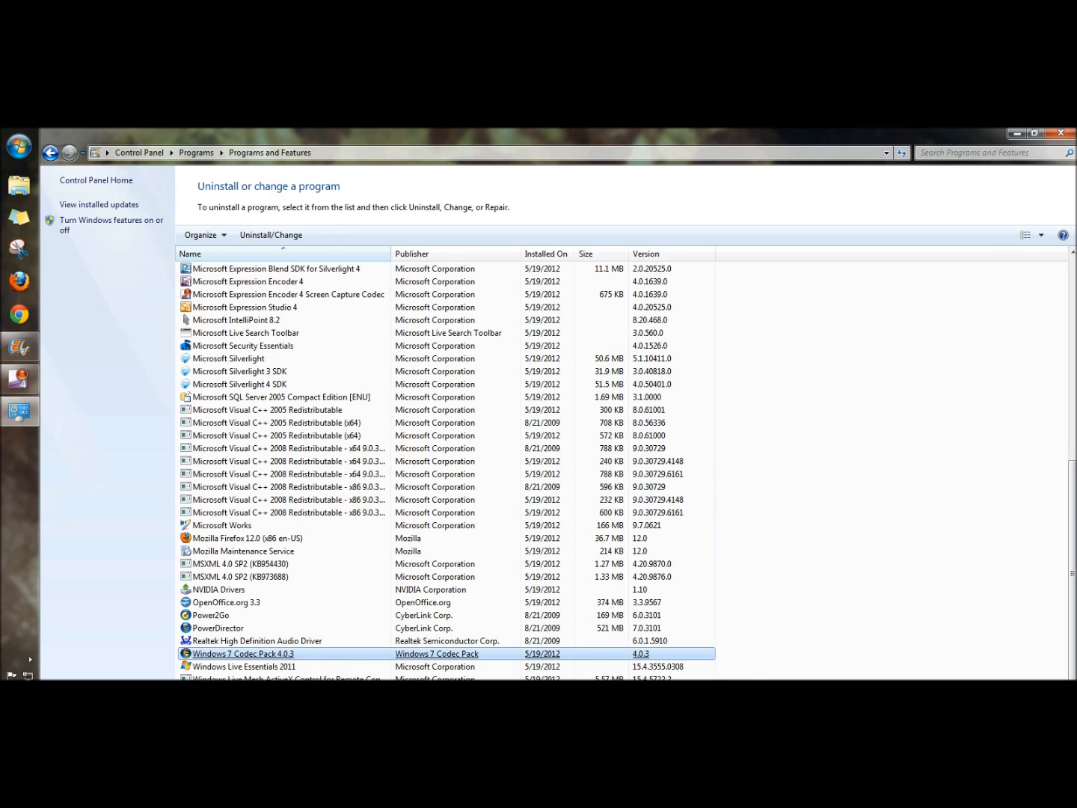
pyautogui.click(1062, 132)
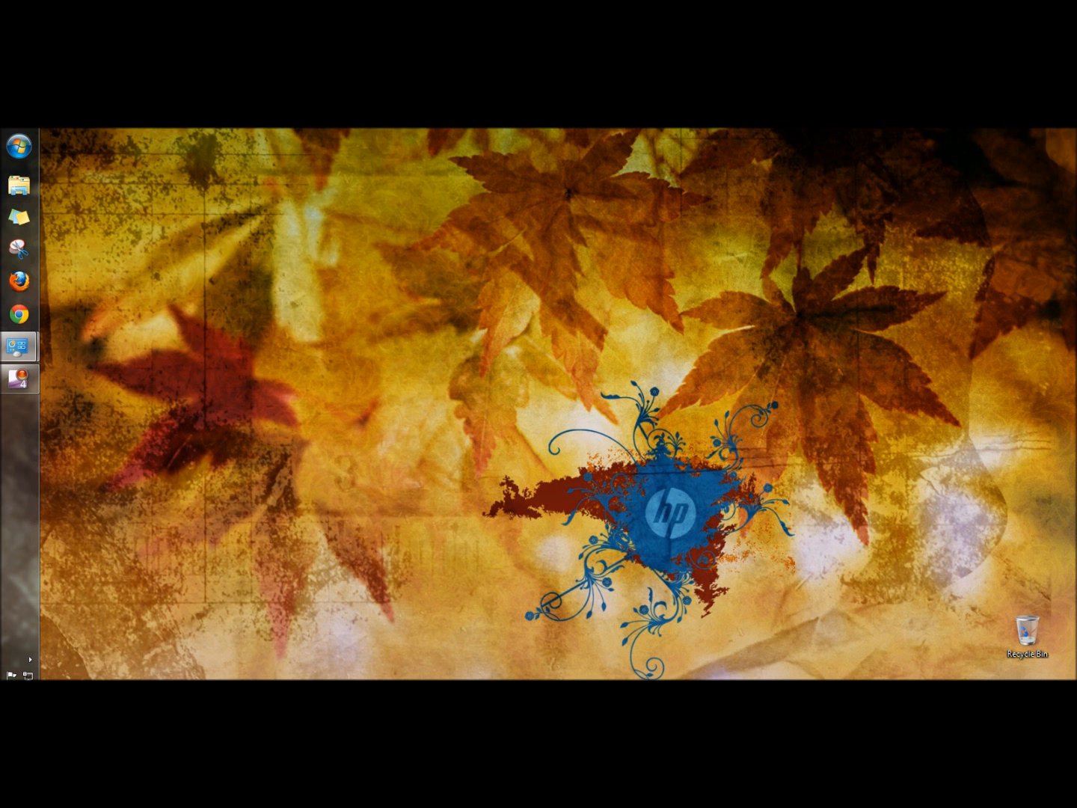